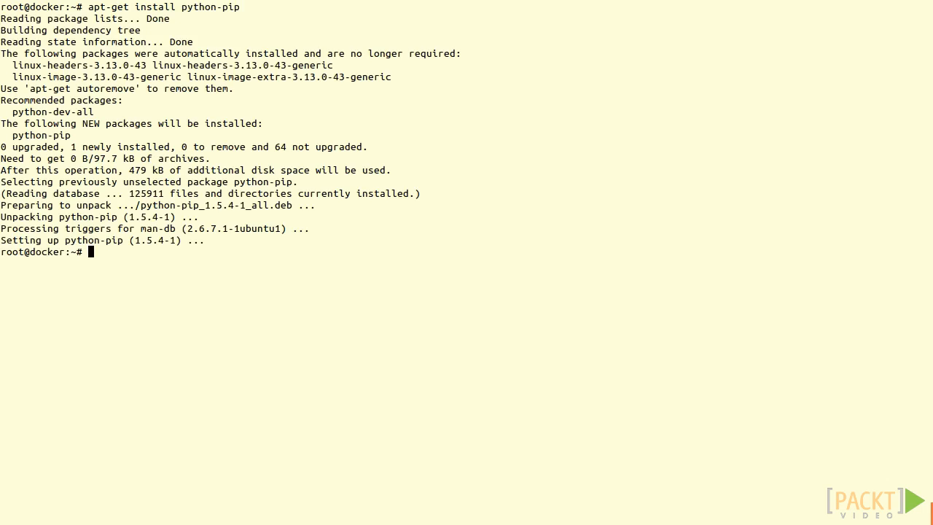
# - Run pip install docker-compose to install it with its Python dependencies
pyautogui.write('pip inst')
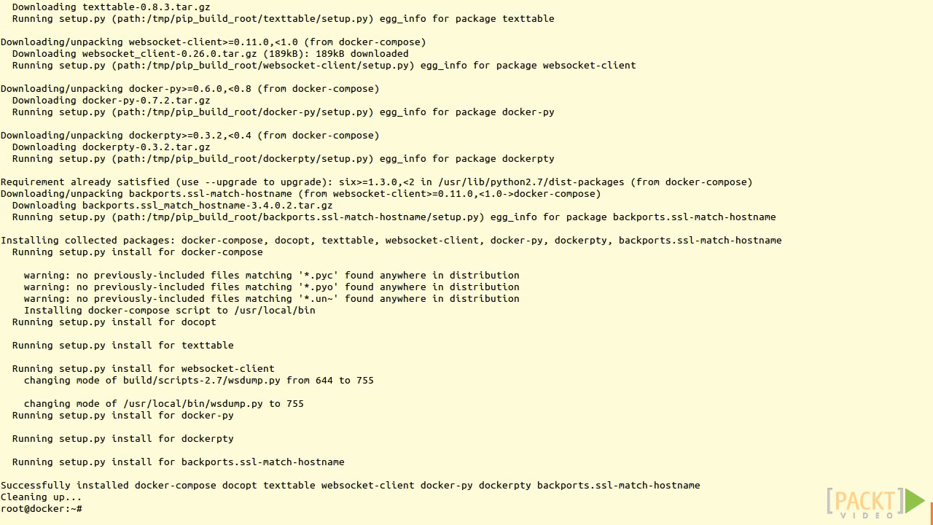
pyautogui.write('d')
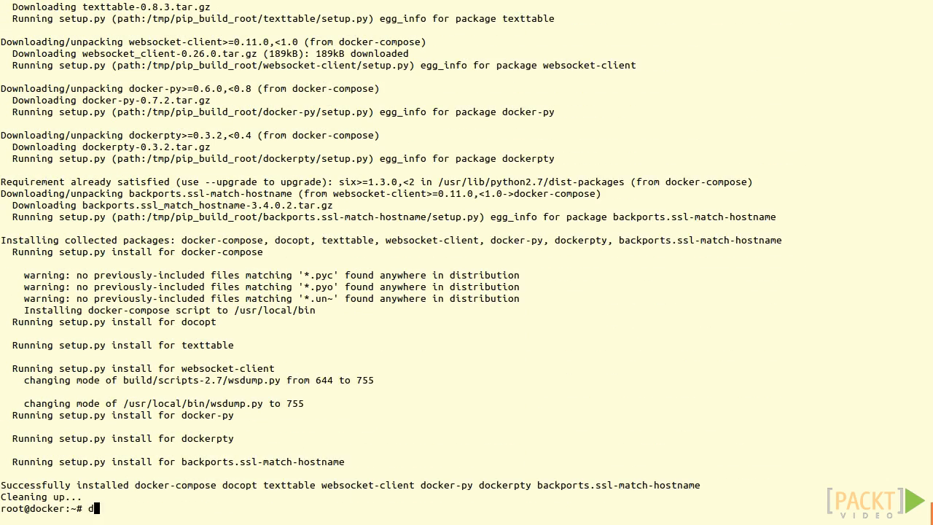
pyautogui.write('ocker-compose')
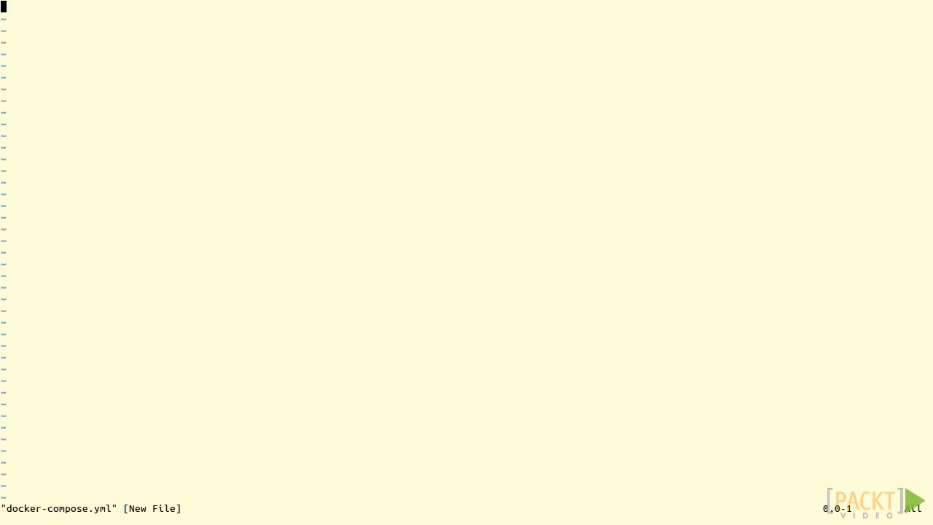
# - Define service one with image imiell/sqlite
pyautogui.write('one:')
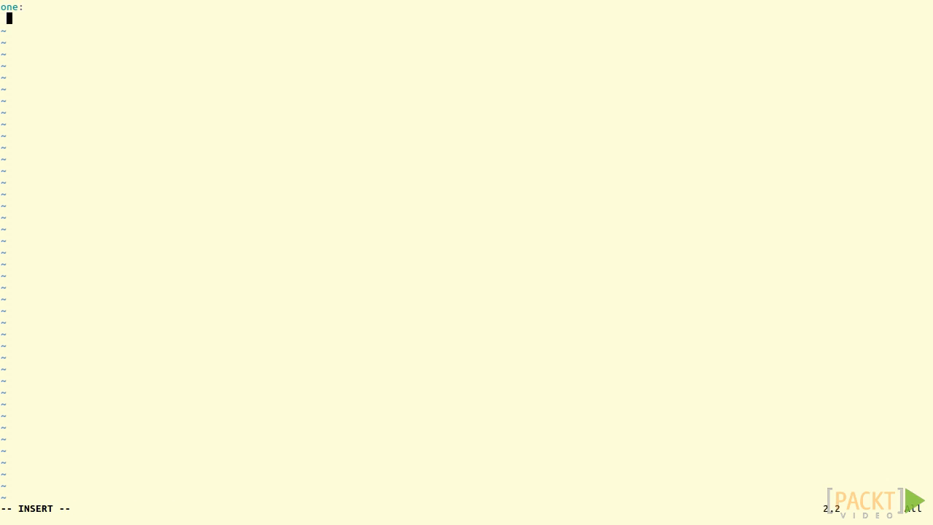
pyautogui.write('image')
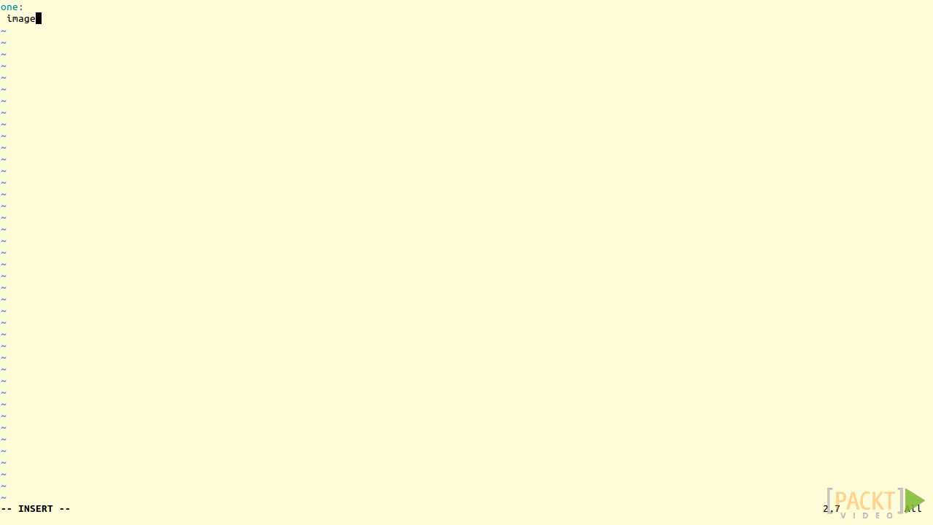
pyautogui.write(': imi')
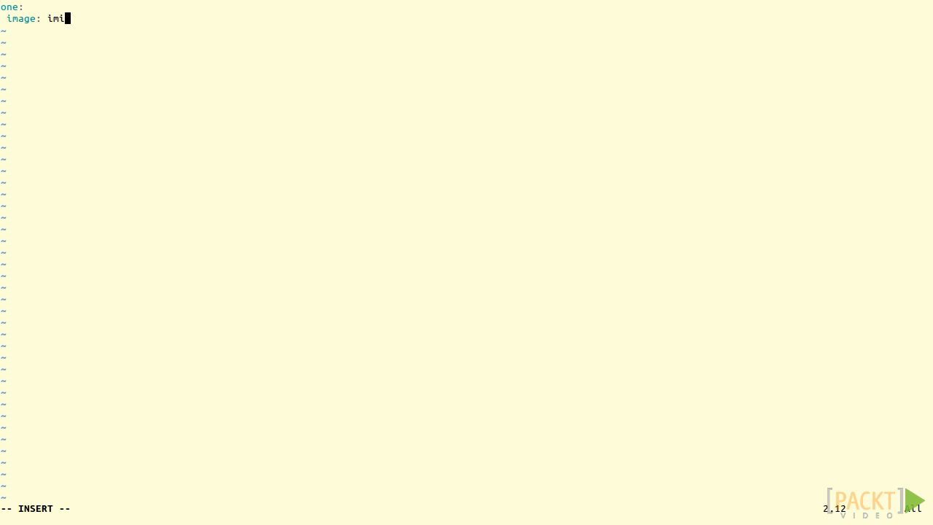
pyautogui.write('ell/sql')
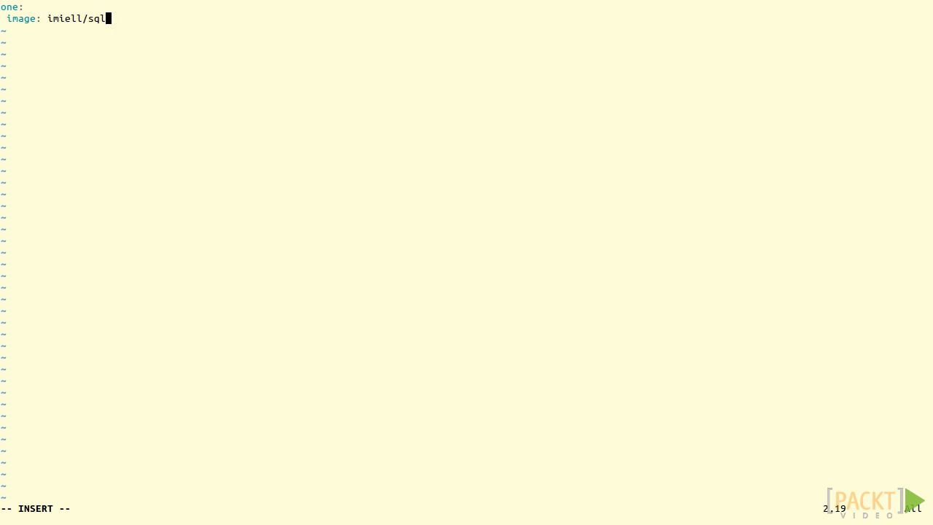
pyautogui.write('ite')
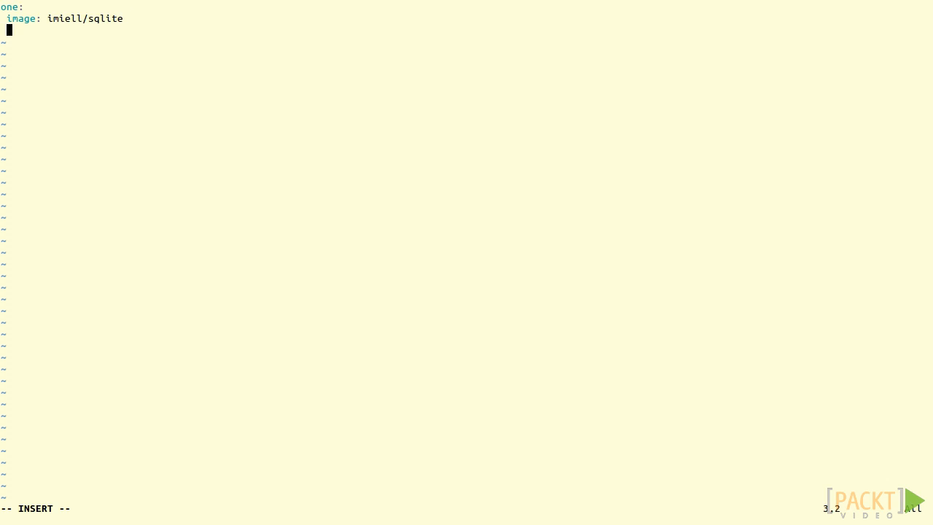
# - Give one the command nc -l 12345 and start a second service two
pyautogui.write('command:')
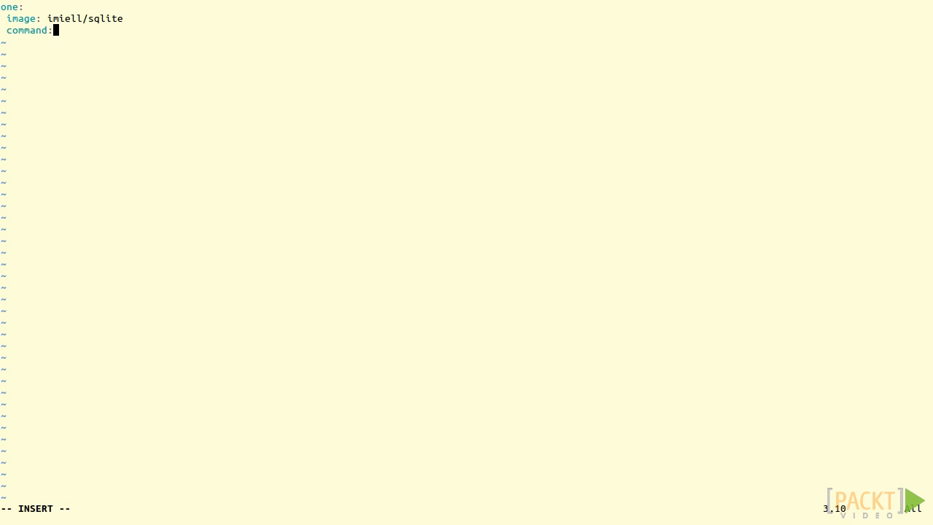
pyautogui.write('nc -l')
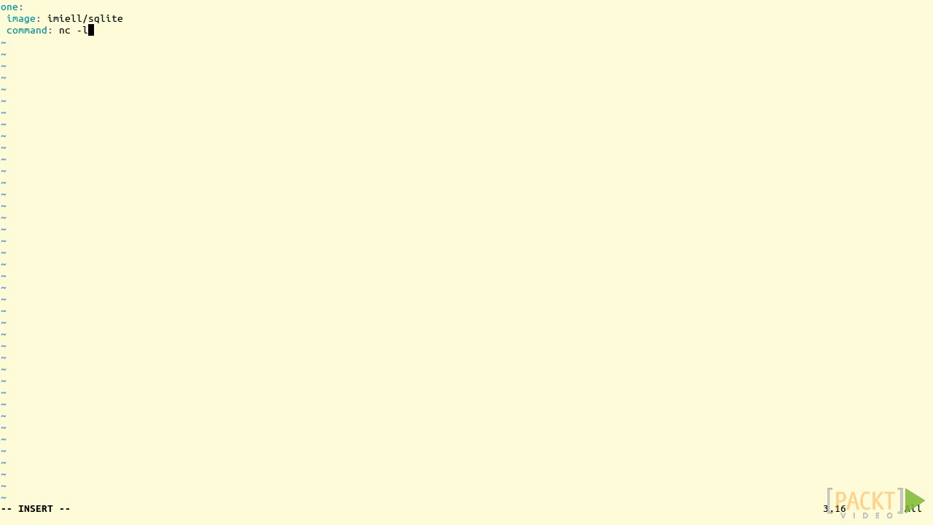
pyautogui.write('12345')
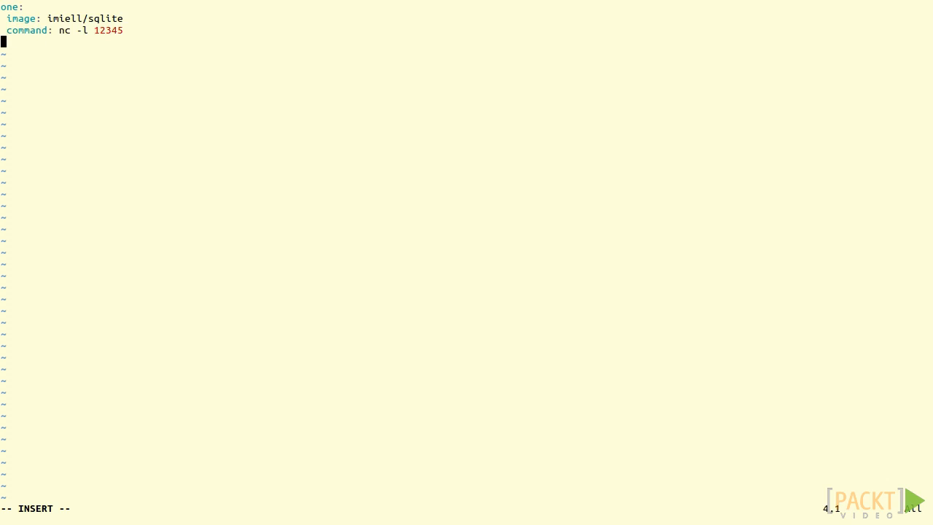
pyautogui.write('two:')
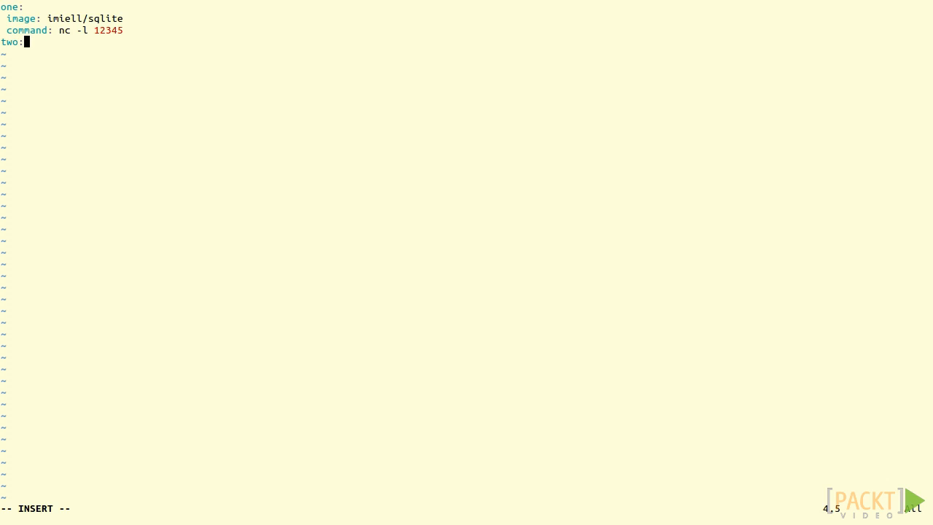
# - Give two image imiell/sqlite and begin its command /bin/bash -c 'sleep 3 ...'
pyautogui.write('image:')
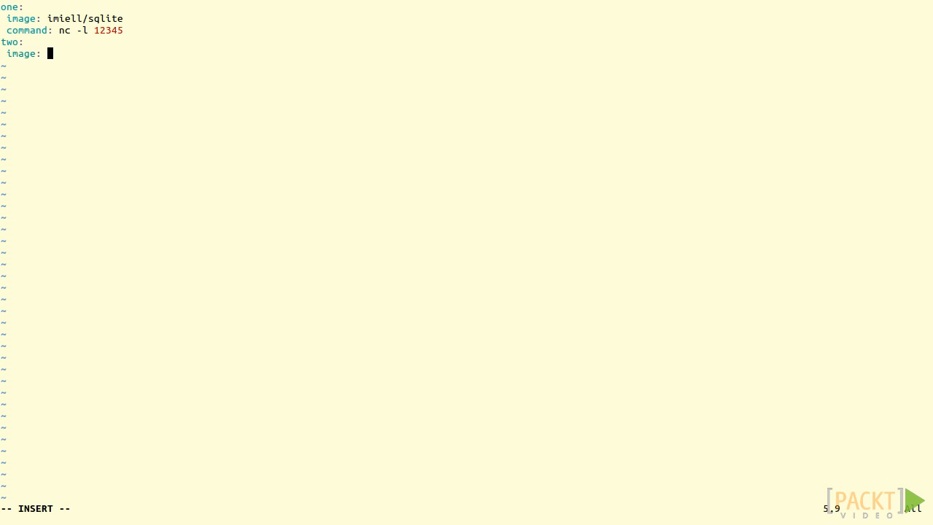
pyautogui.write('imiell/sqlite')
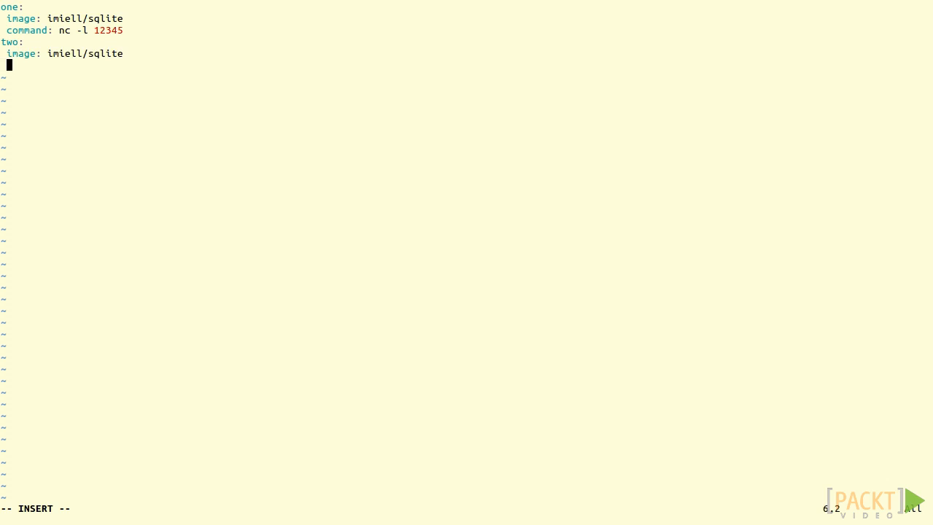
pyautogui.write('command:')
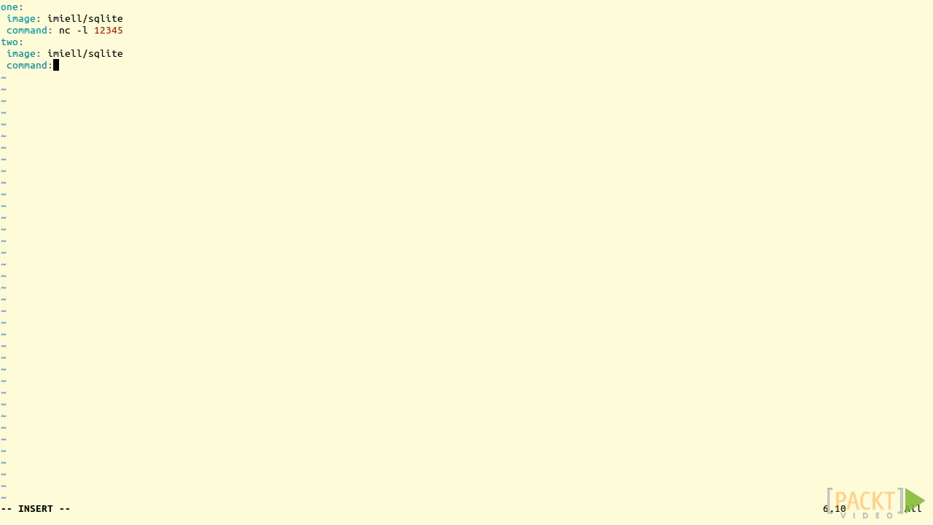
pyautogui.write('/bin/bash -c')
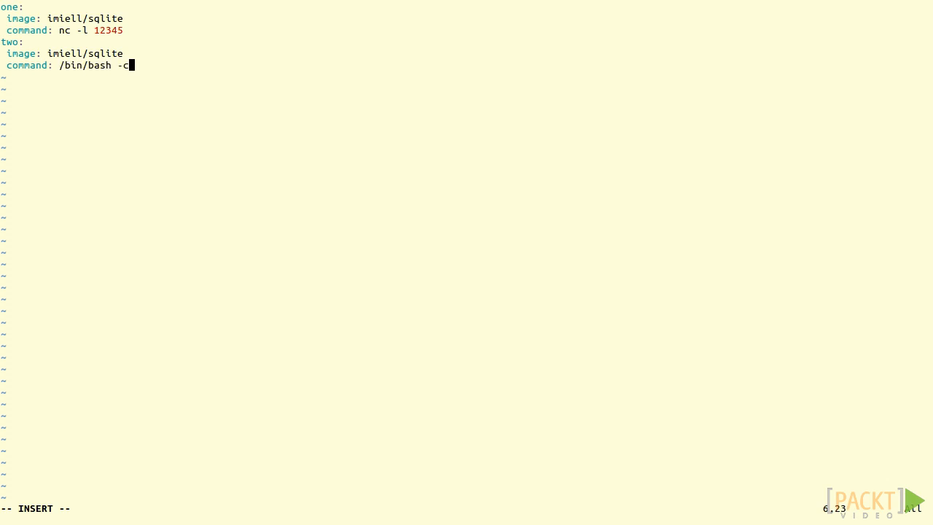
pyautogui.write("'")
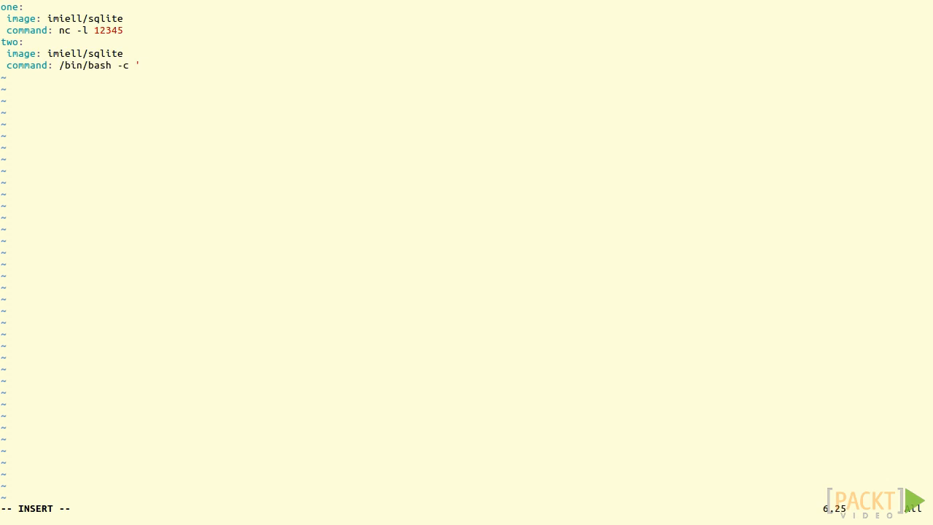
pyautogui.write("'sleep 3 && socat F")
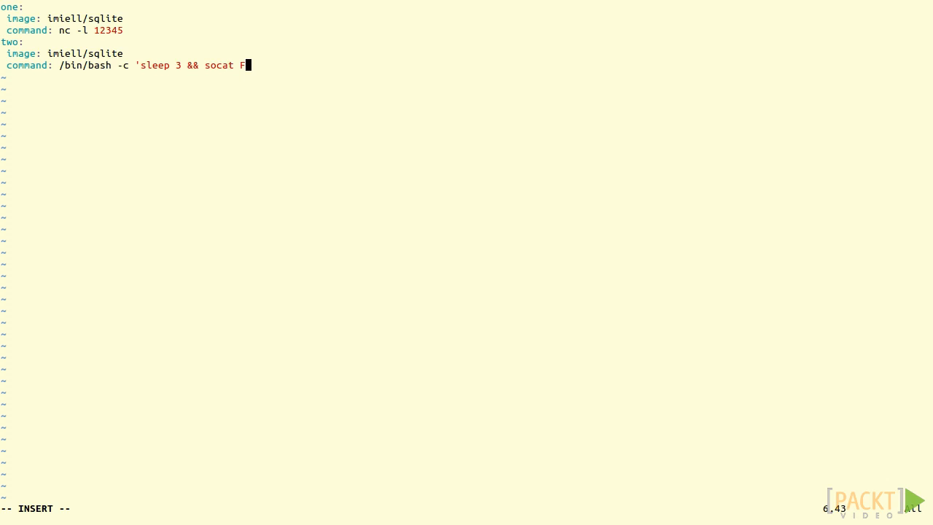
# - Finish two's command with socat FILE:/etc/issue TCP:one:12345'
pyautogui.write('ILE:')
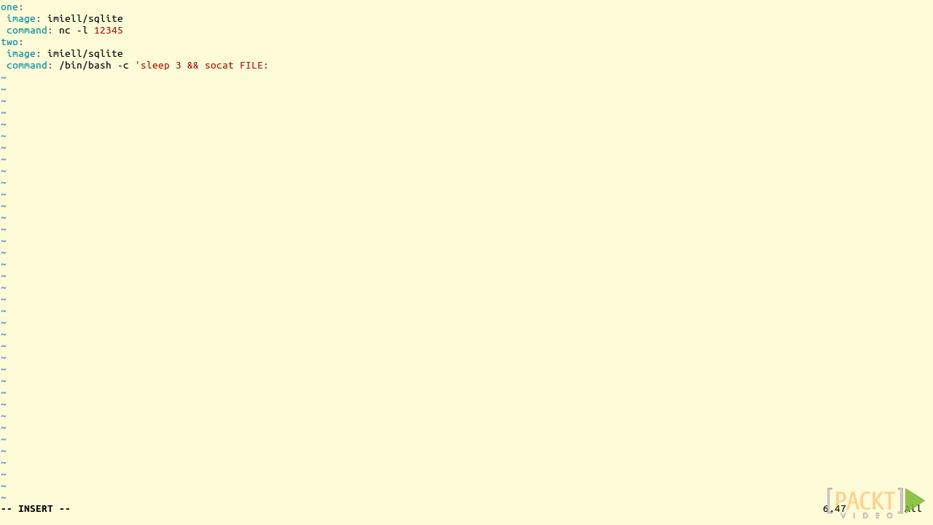
pyautogui.write('/etc/')
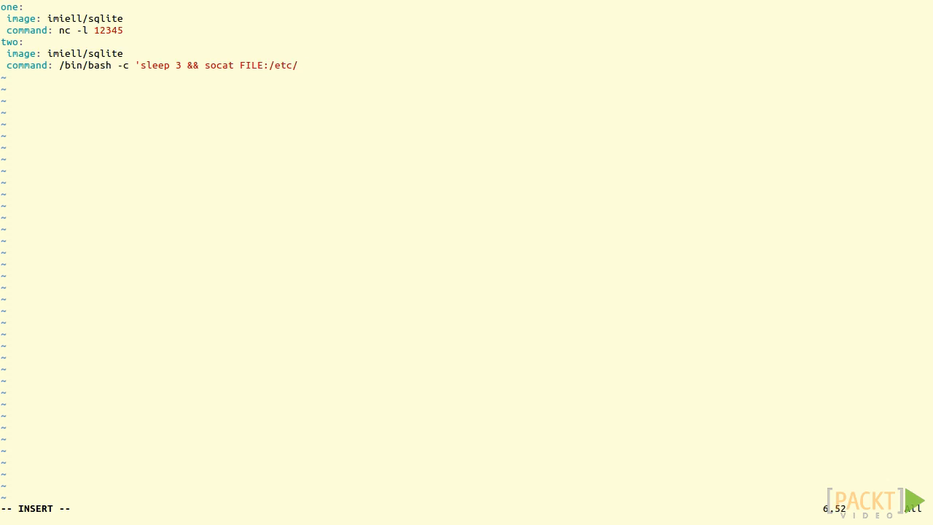
pyautogui.write('issue')
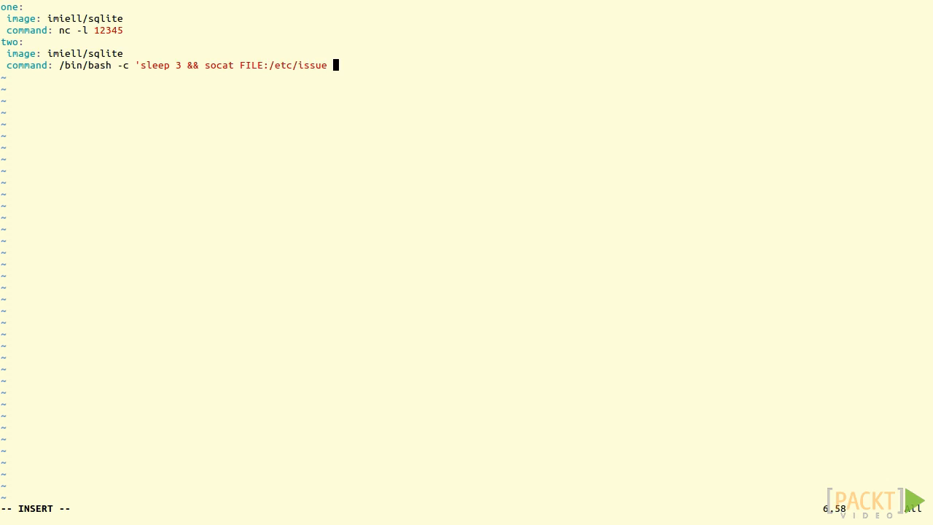
pyautogui.write('TCP:')
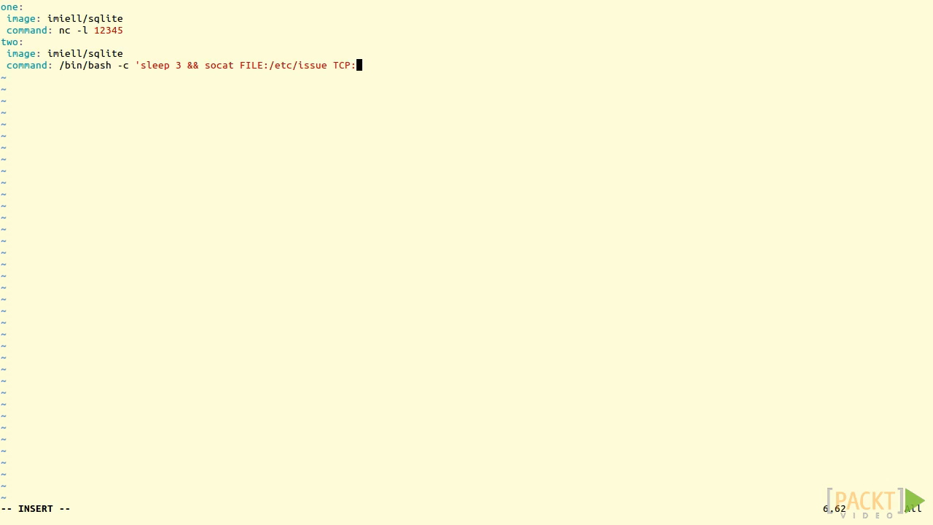
pyautogui.write('one')
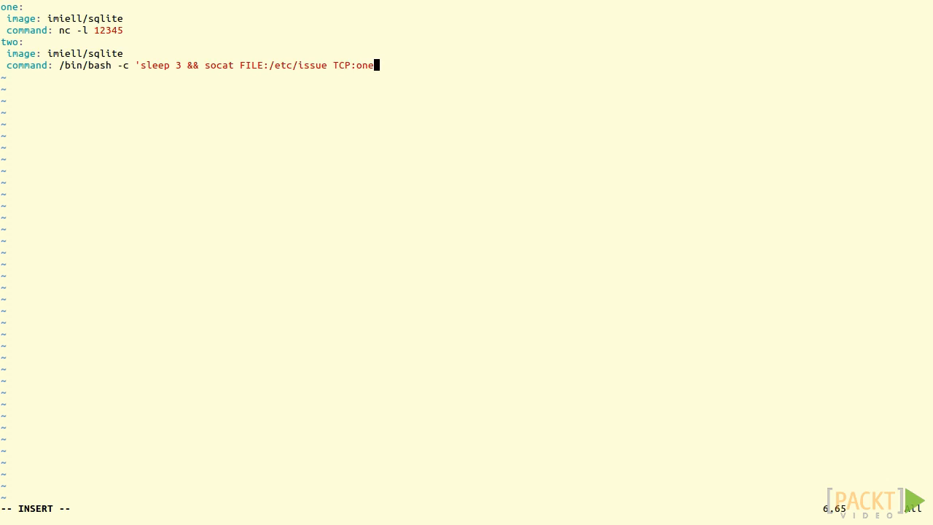
pyautogui.write(':12345')
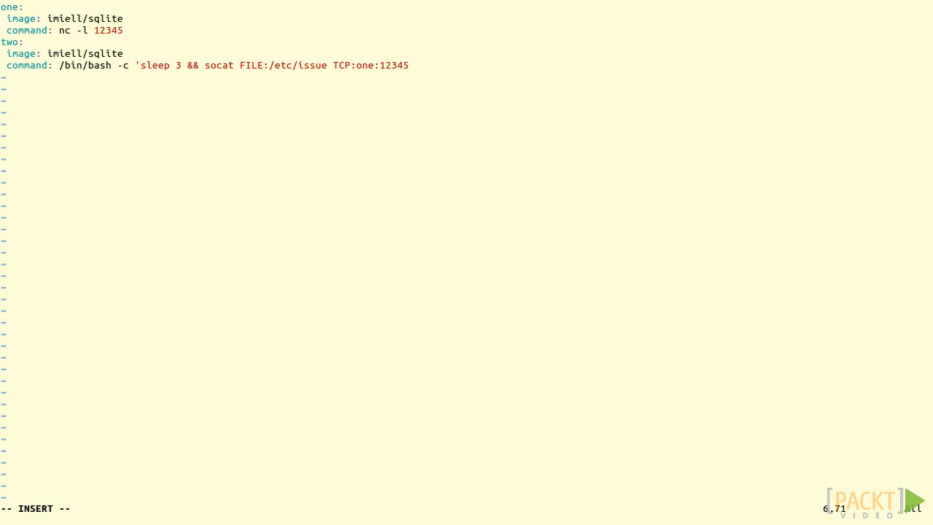
pyautogui.write("'")
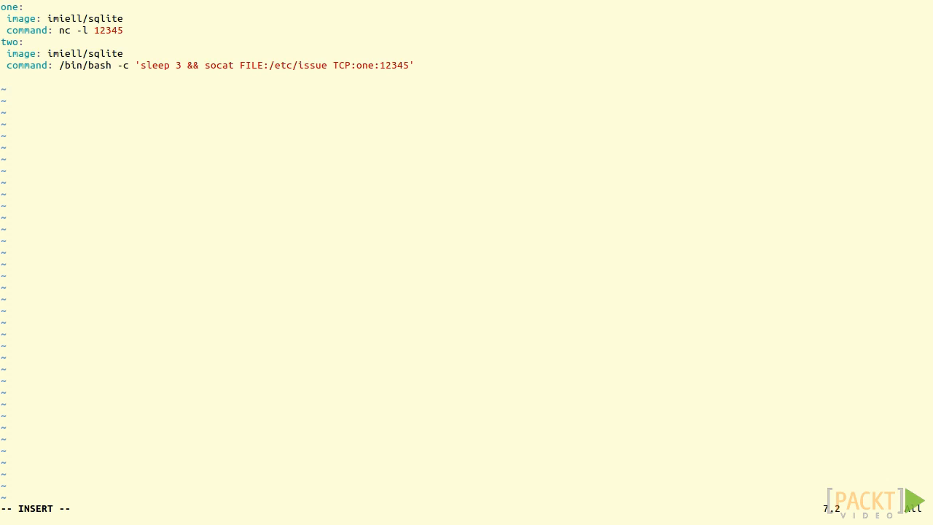
# - Add a links section under two listing one:one
pyautogui.write('link')
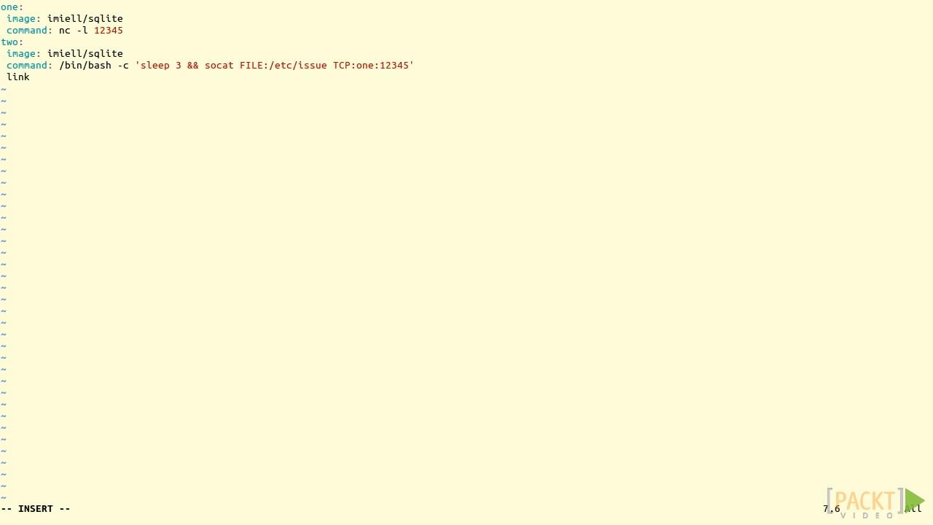
pyautogui.write('s:')
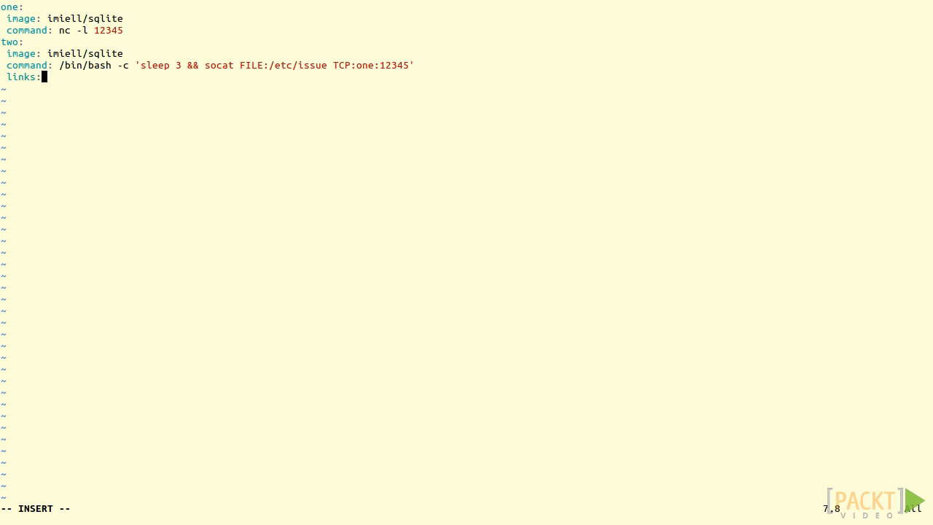
pyautogui.press('Enter')
pyautogui.write('-')
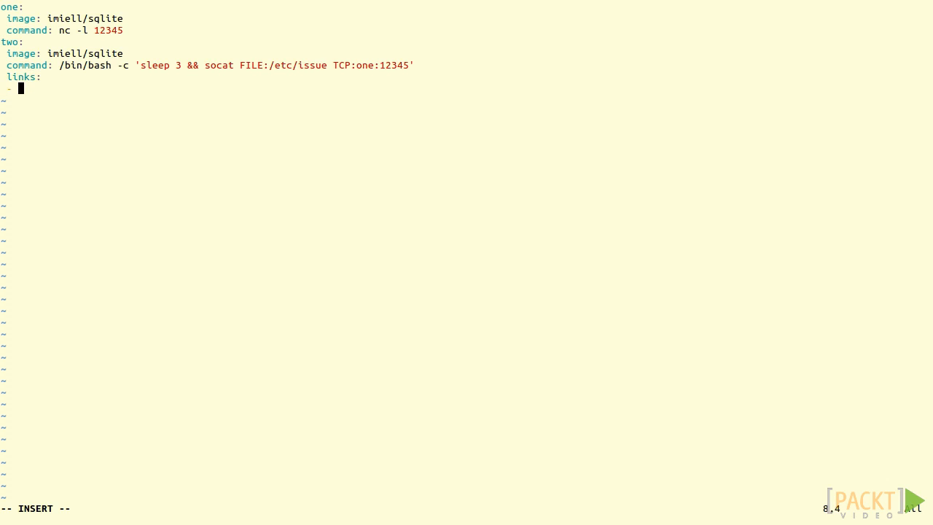
pyautogui.write('one:one')
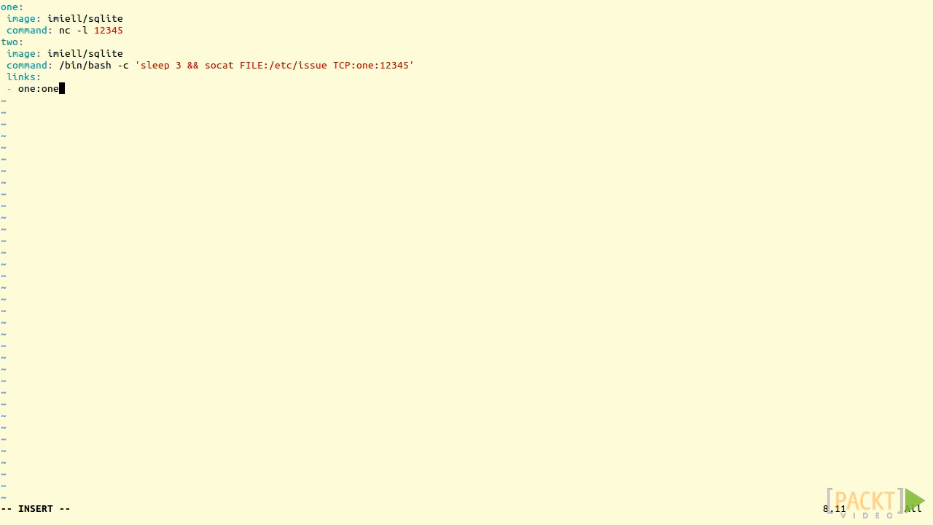